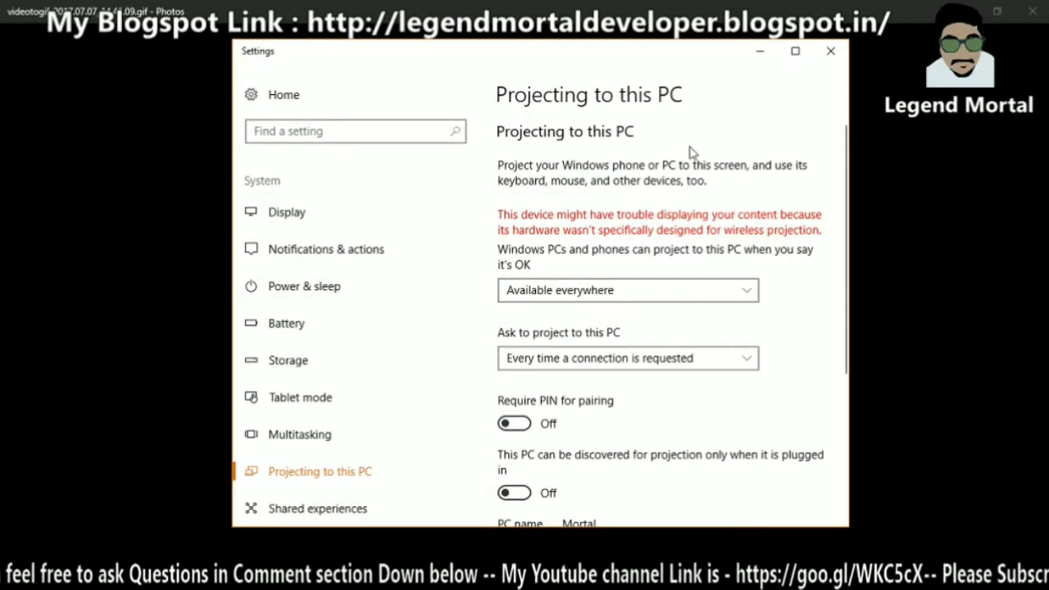
# - Maximise Settings and keep 'Windows PCs and phones can project to this PC' set to Available everywhere
pyautogui.click(794, 51)
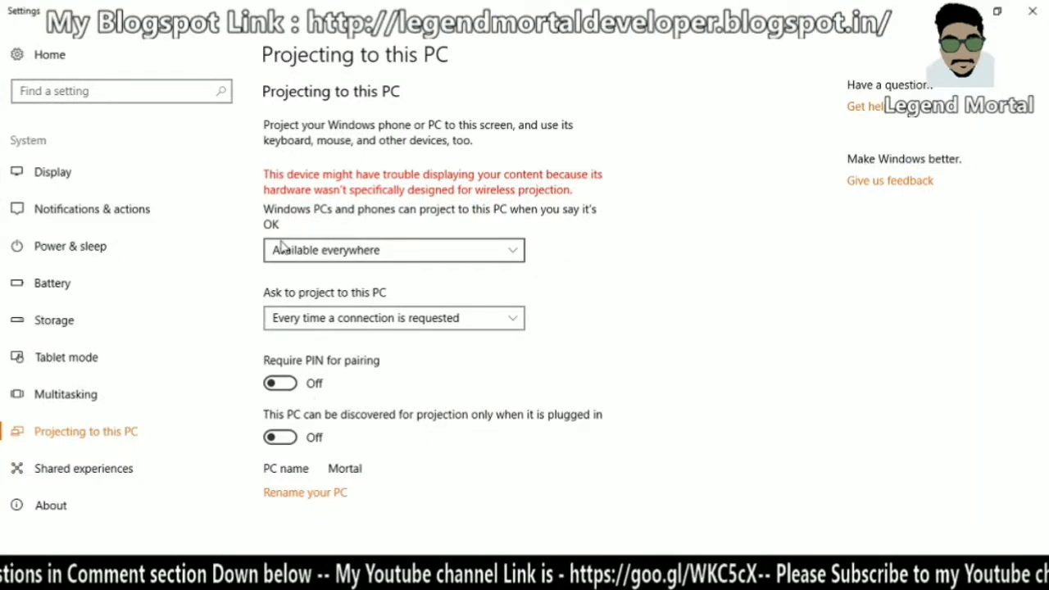
pyautogui.click(394, 249)
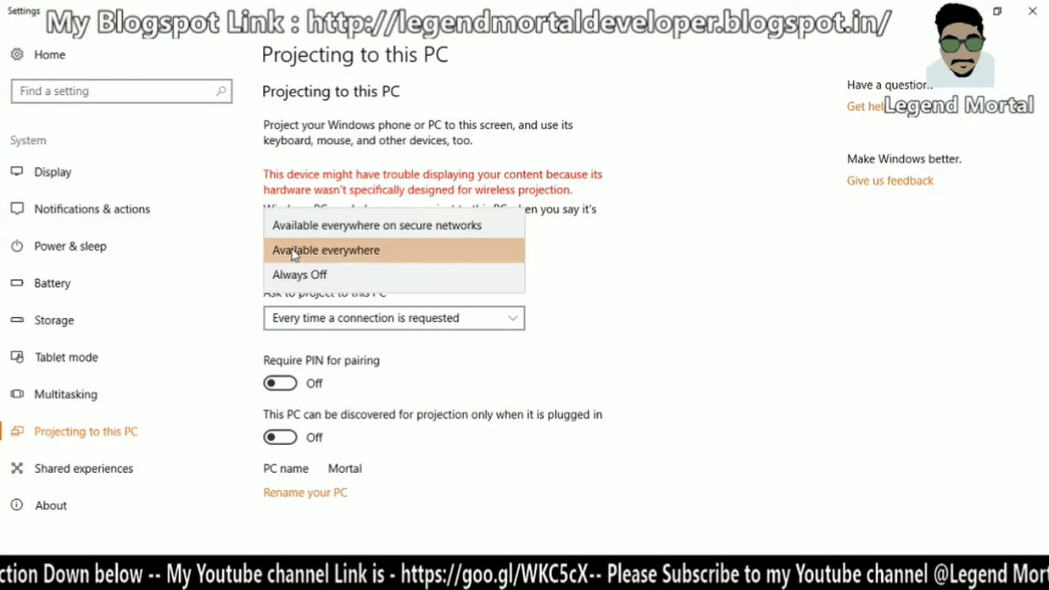
pyautogui.click(325, 249)
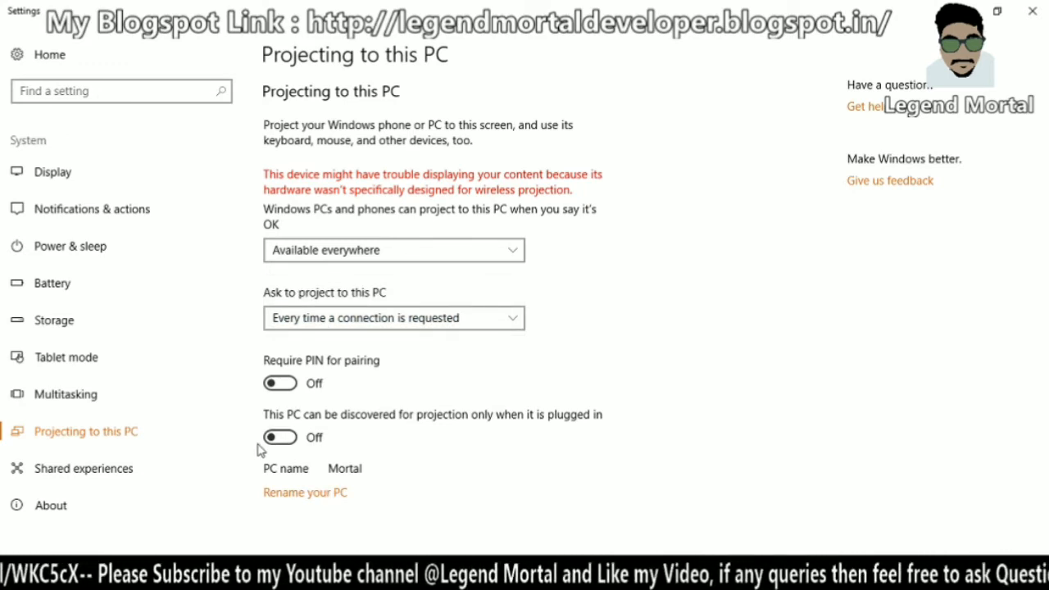
pyautogui.moveTo(338, 457)
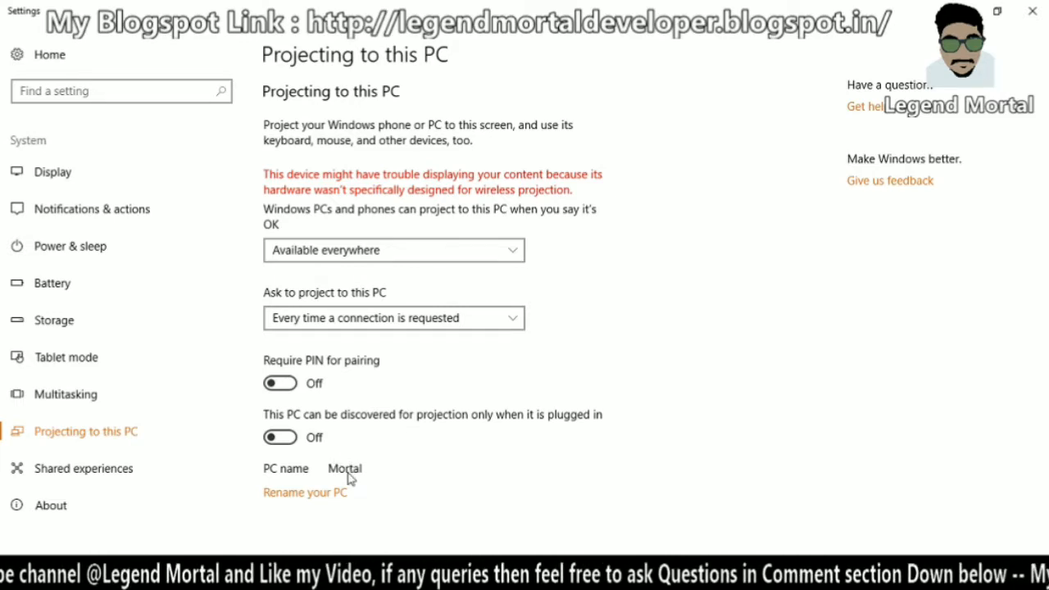
pyautogui.scroll(-3)
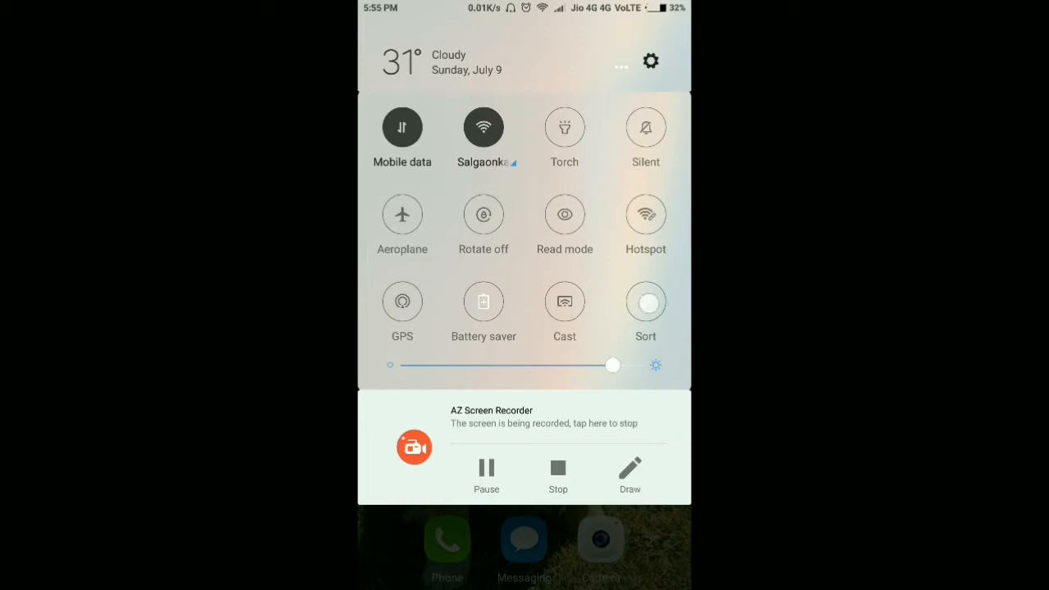
# - Reach the phone's wireless display page from the expanded MIUI quick toggles via Cast
pyautogui.click(646, 302)
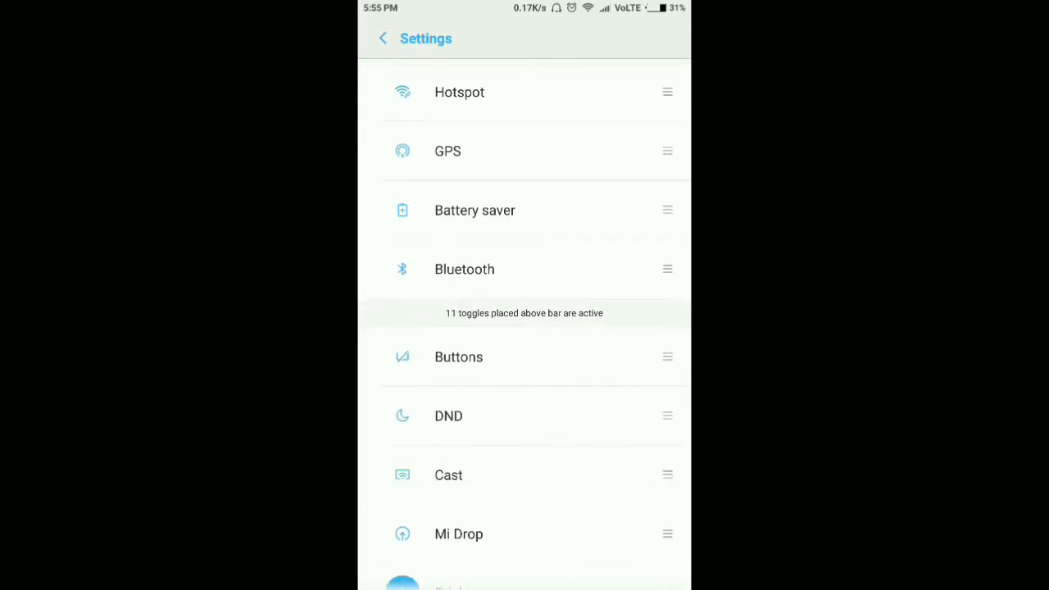
pyautogui.scroll(3)
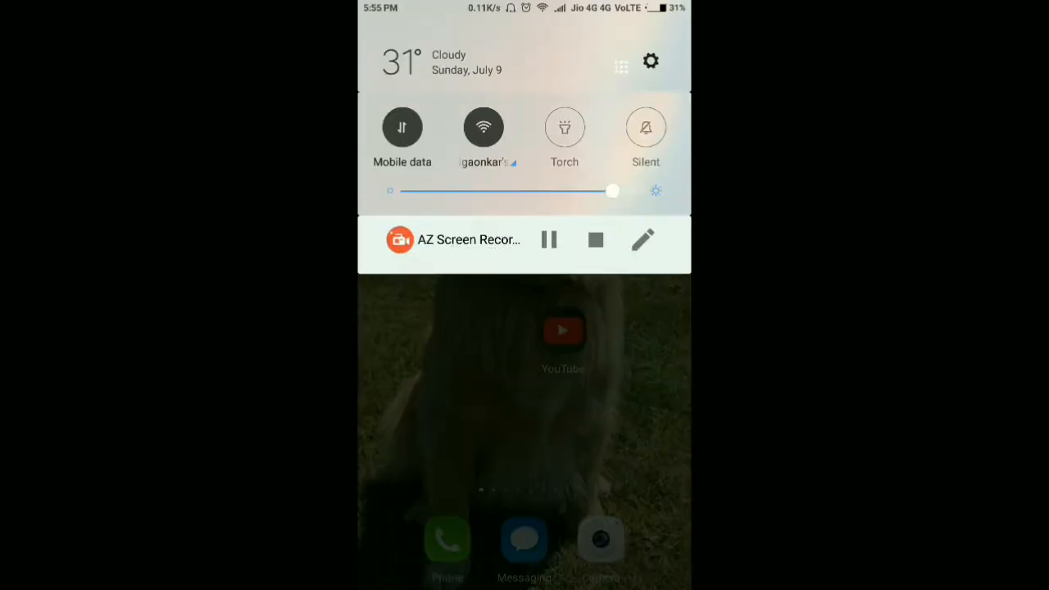
pyautogui.click(621, 66)
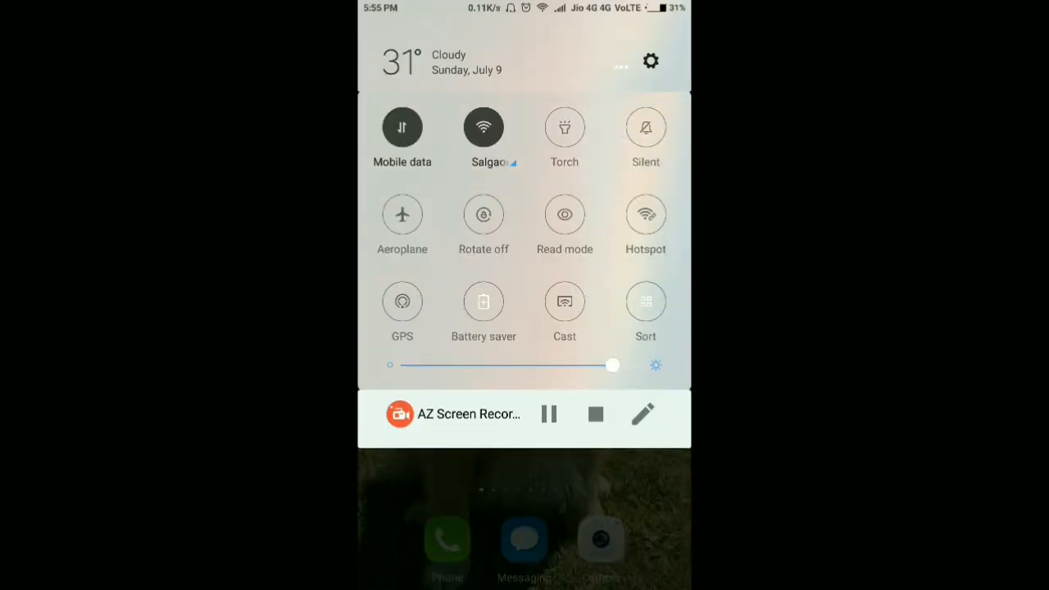
pyautogui.click(564, 302)
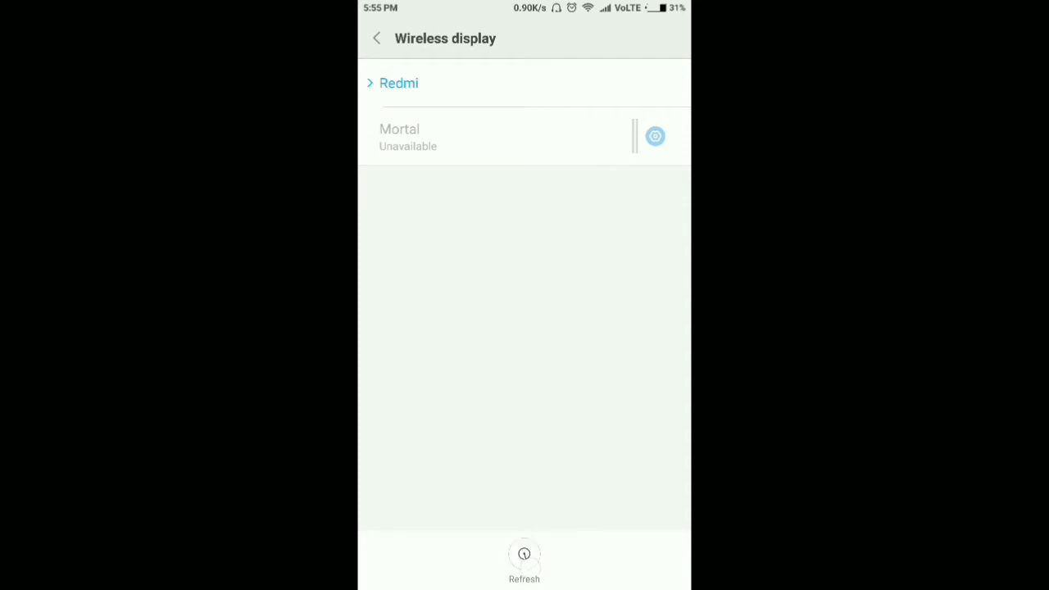
# - Refresh the wireless display list and request a cast to the listed PC 'Mortal'
pyautogui.click(525, 556)
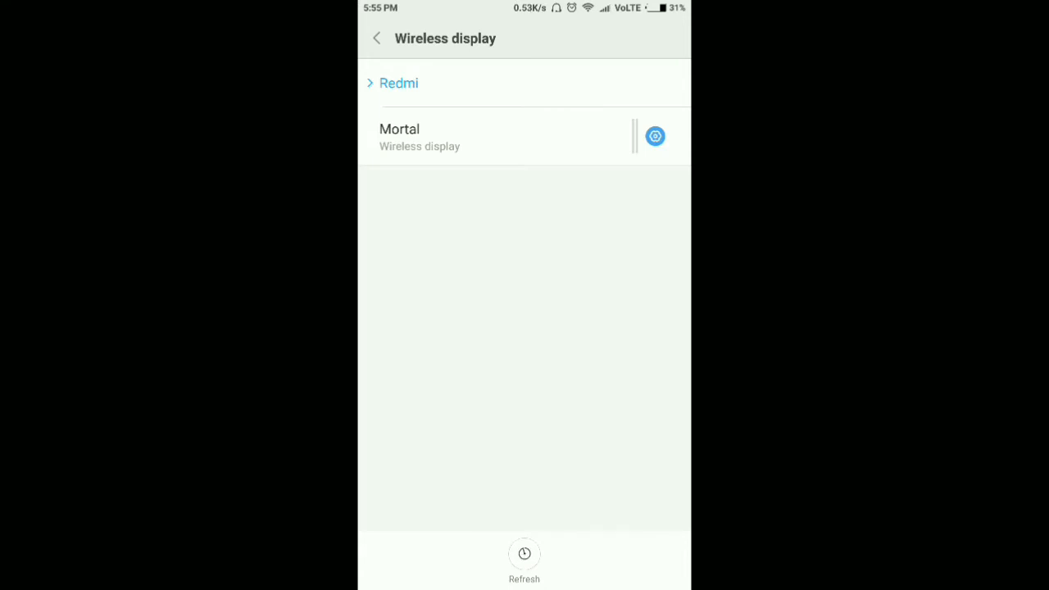
pyautogui.click(525, 554)
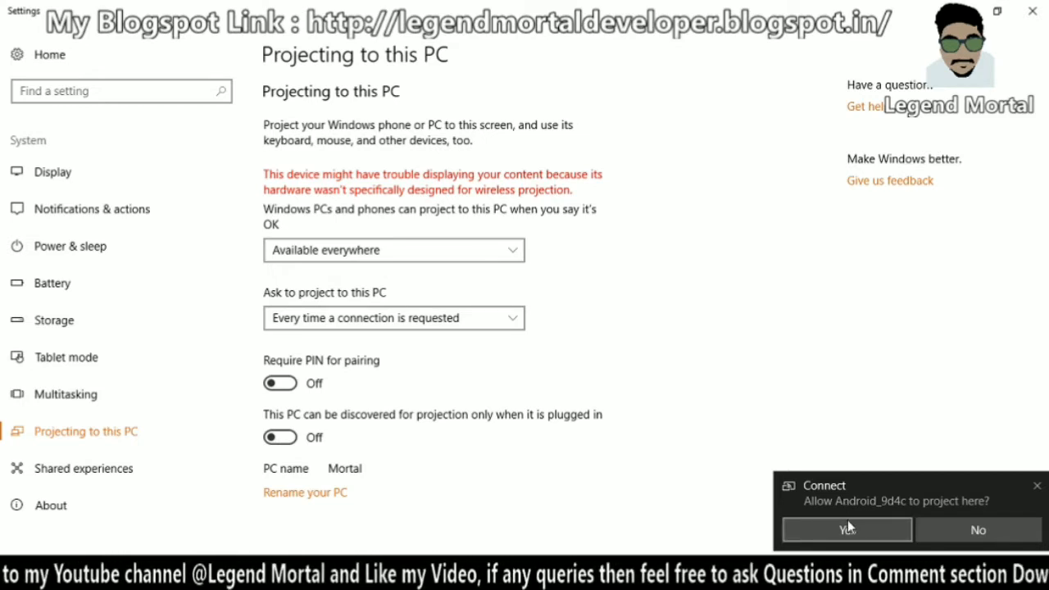
pyautogui.moveTo(893, 490)
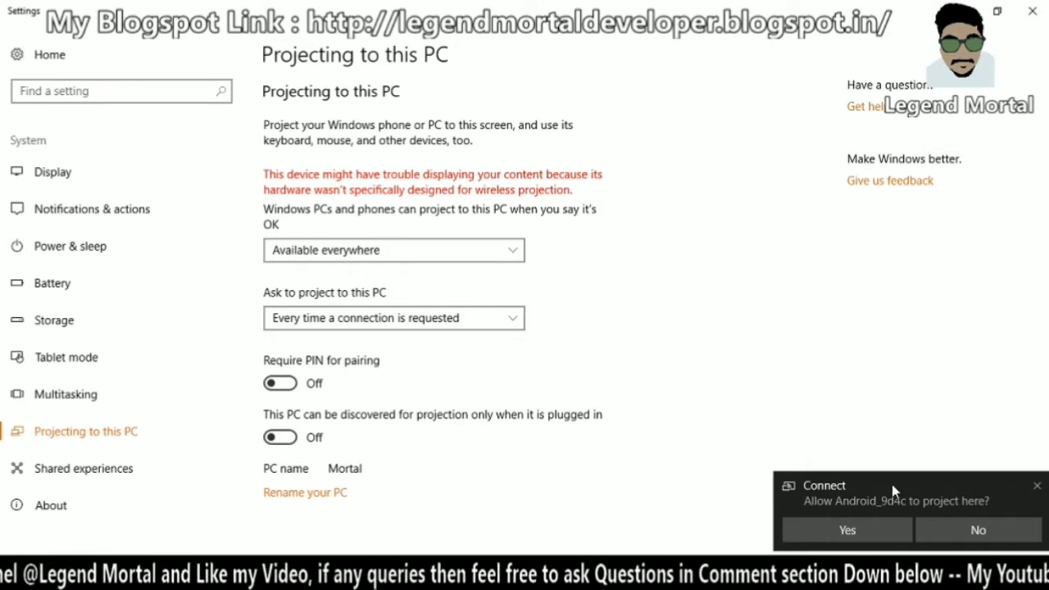
pyautogui.moveTo(839, 490)
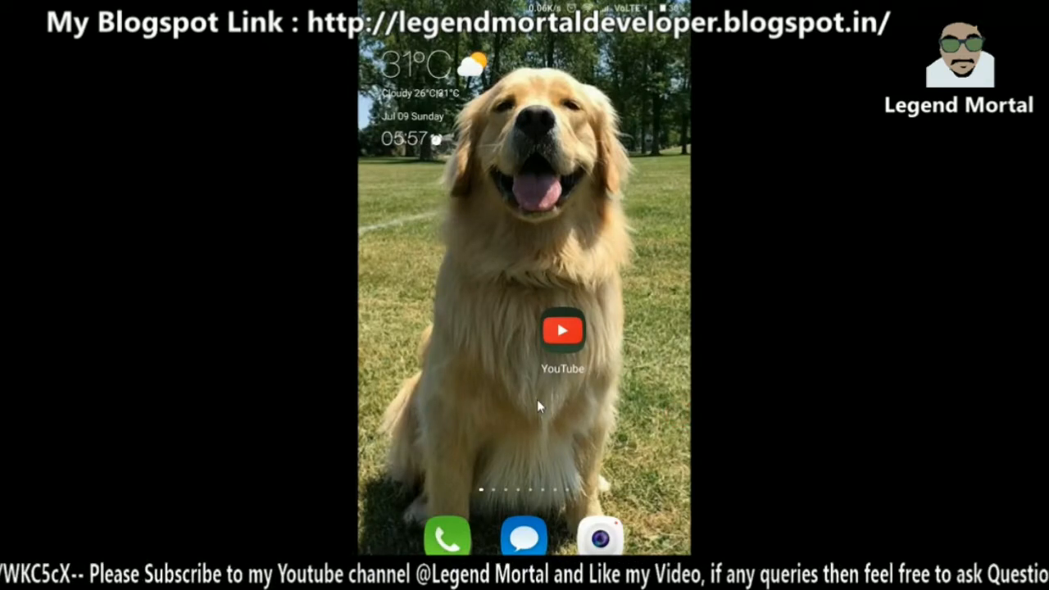
pyautogui.moveTo(913, 370)
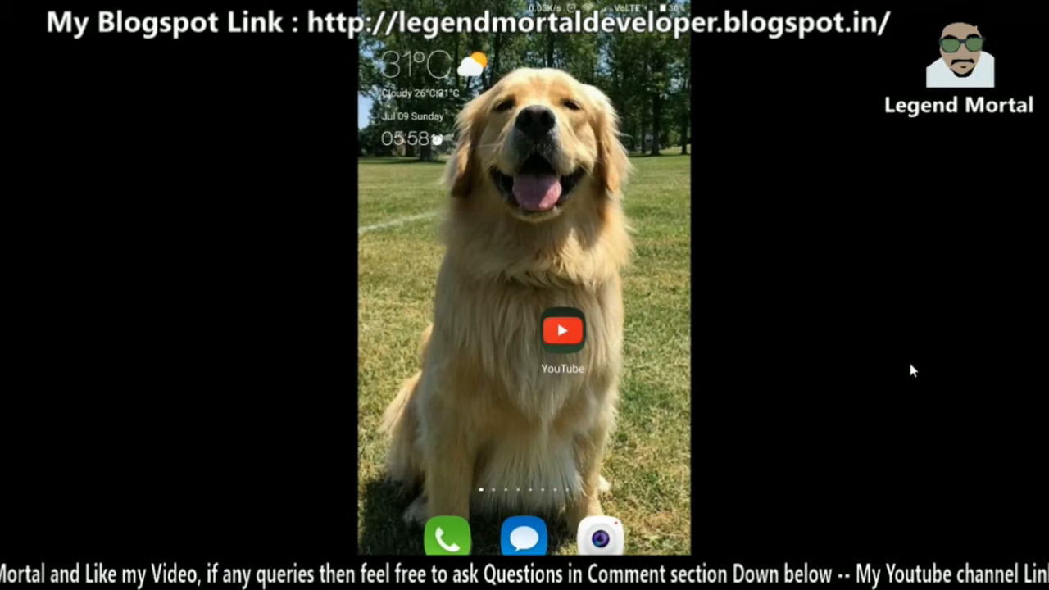
# - On the mirrored phone, play a YouTube channel video and minimise it back to the Videos list
pyautogui.click(564, 331)
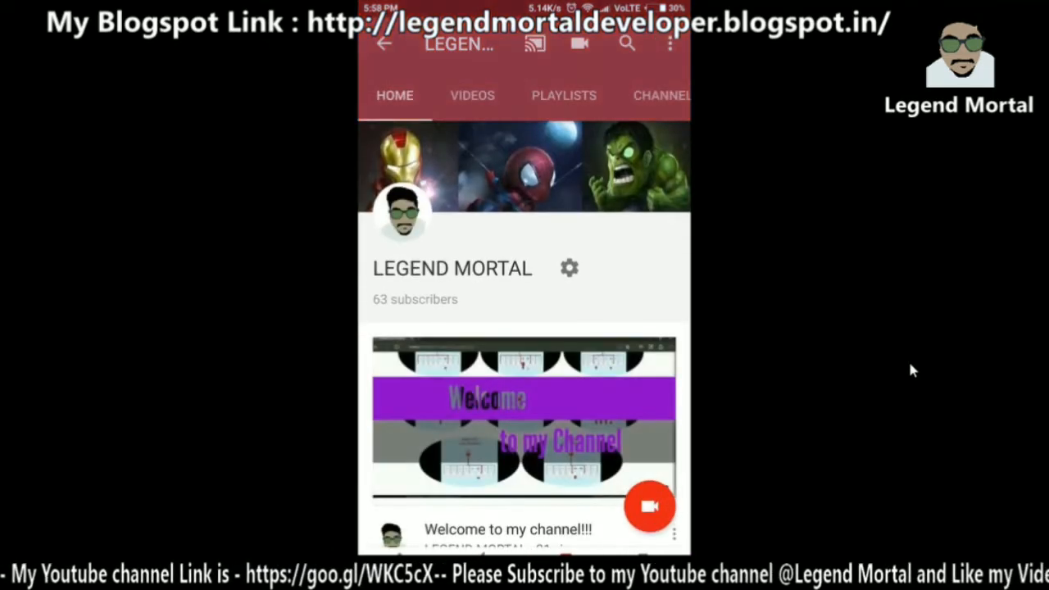
pyautogui.click(472, 95)
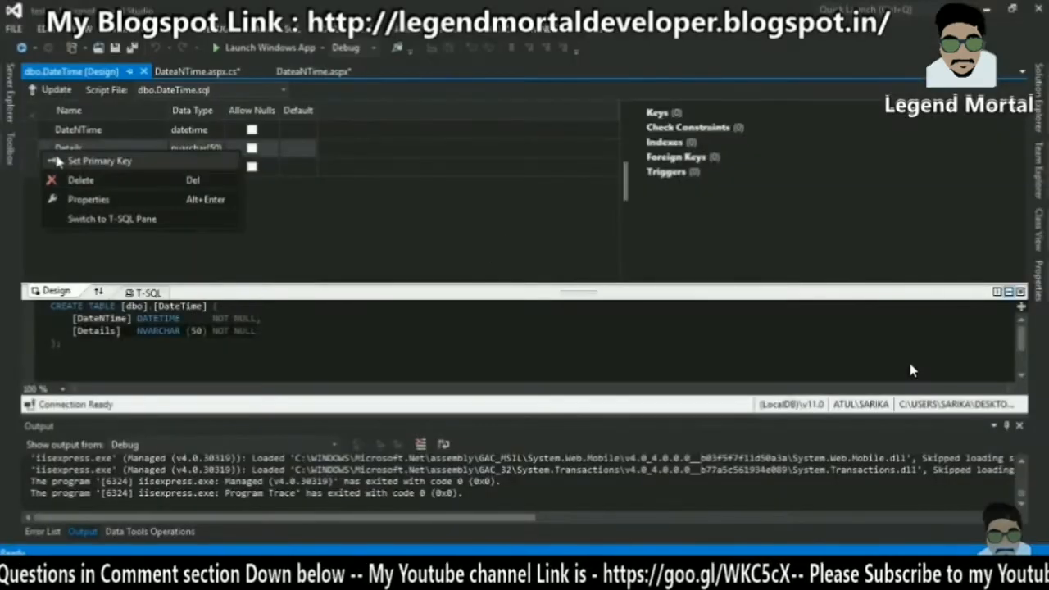
pyautogui.click(100, 160)
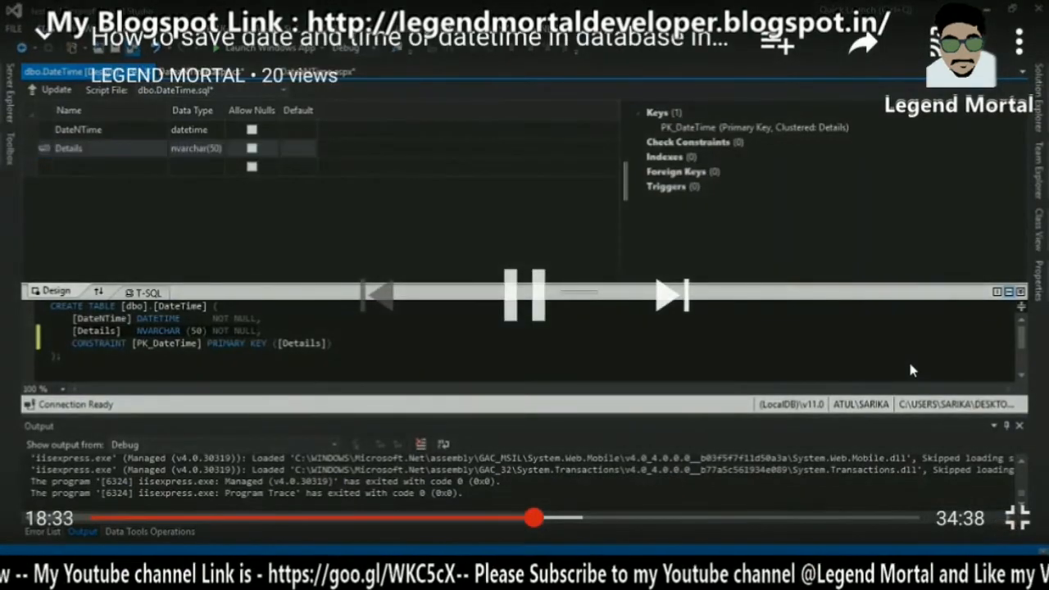
pyautogui.click(69, 148)
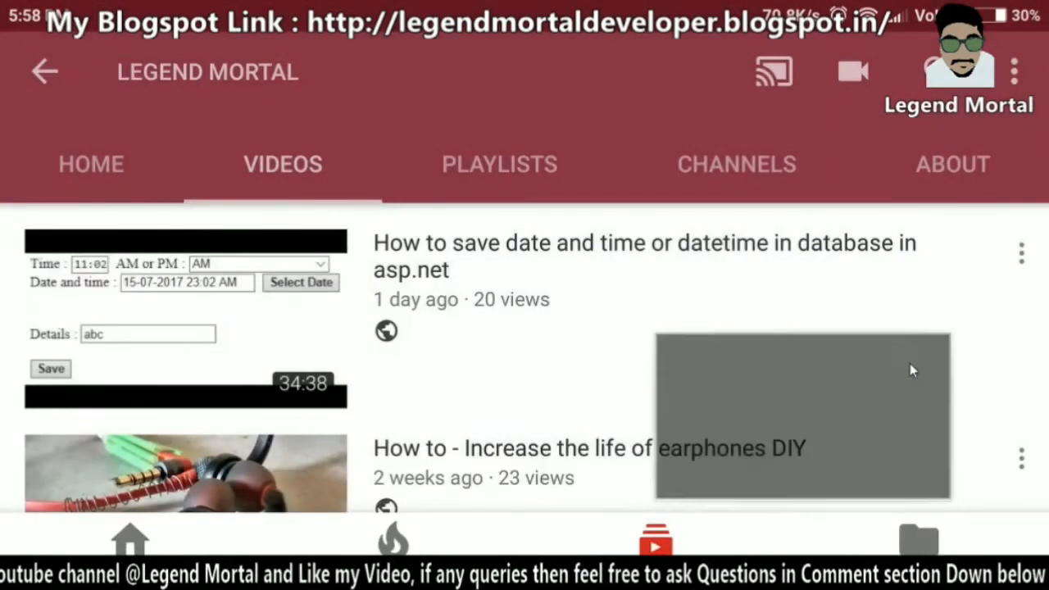
pyautogui.scroll(-3)
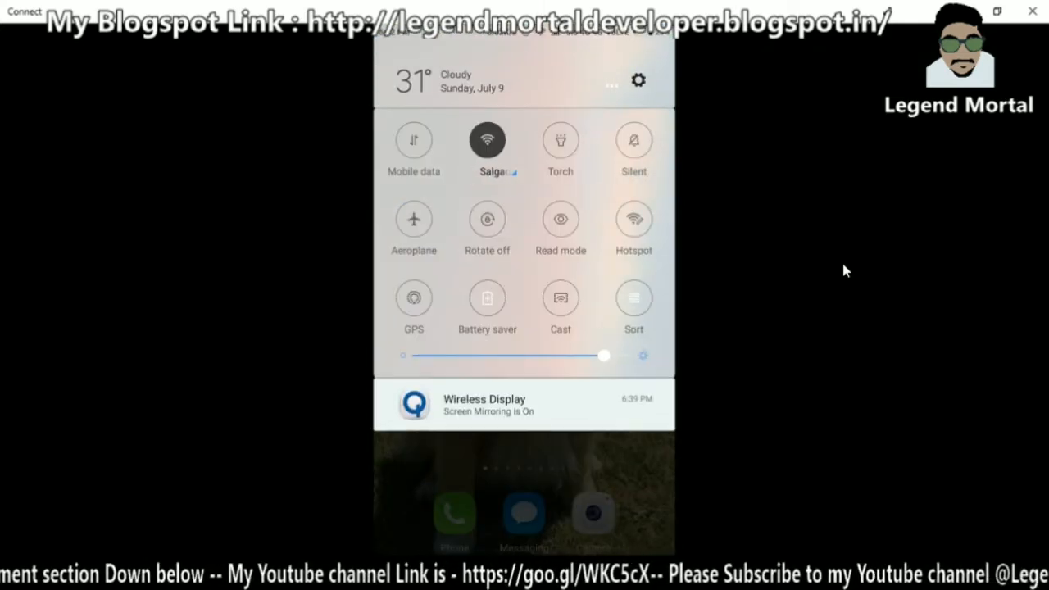
# - From the Wireless Display notification, disconnect the cast to the connected PC
pyautogui.click(524, 404)
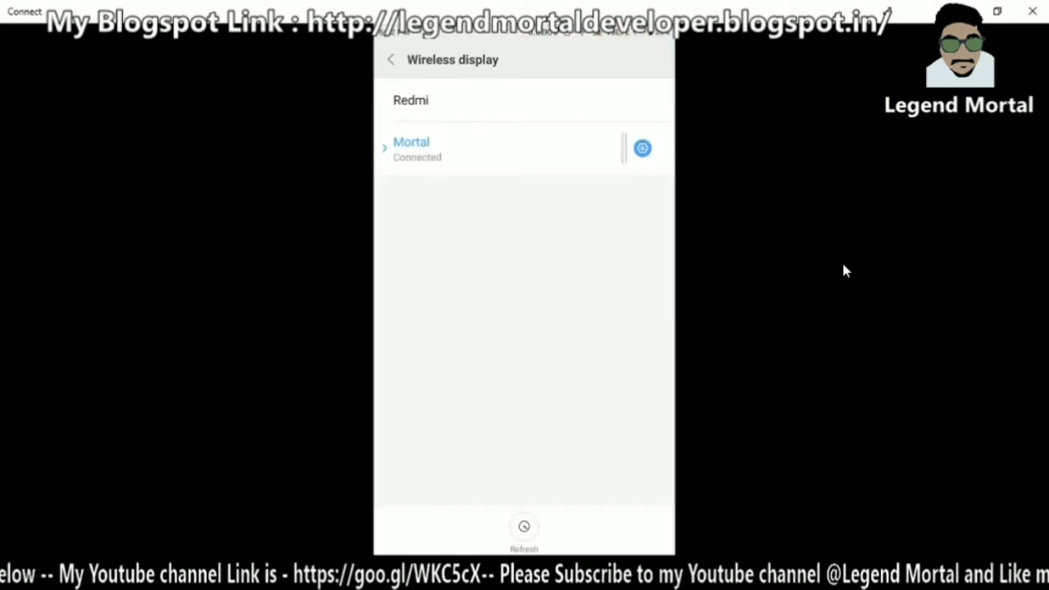
pyautogui.click(412, 147)
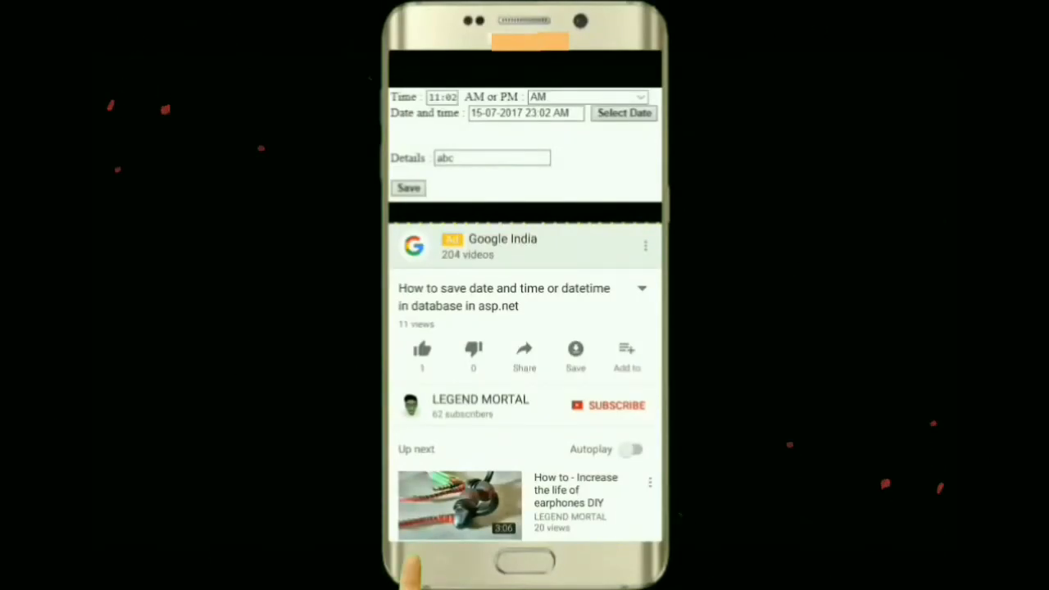
pyautogui.click(423, 348)
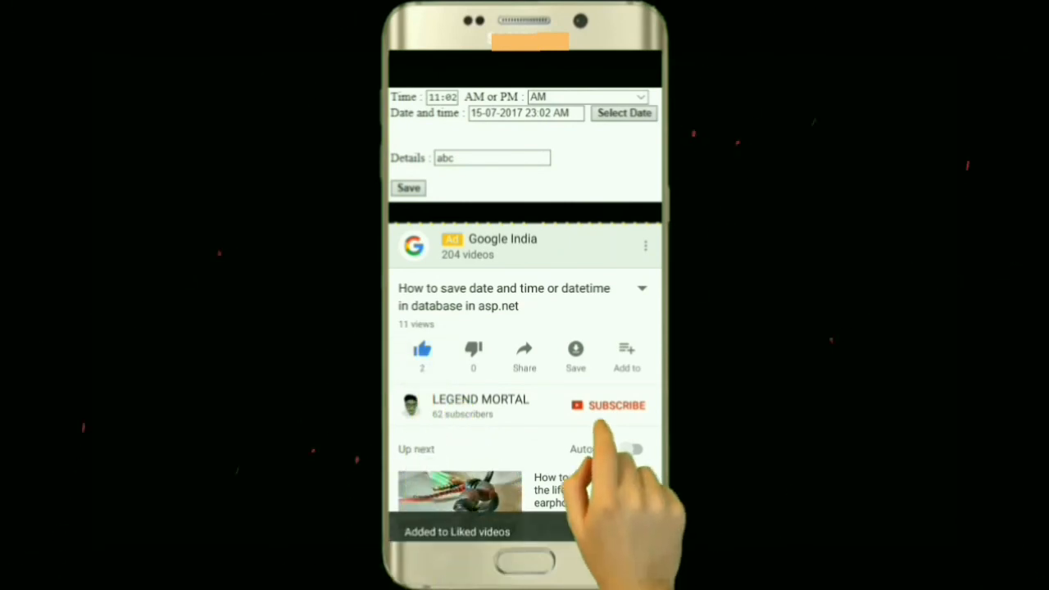
pyautogui.click(616, 405)
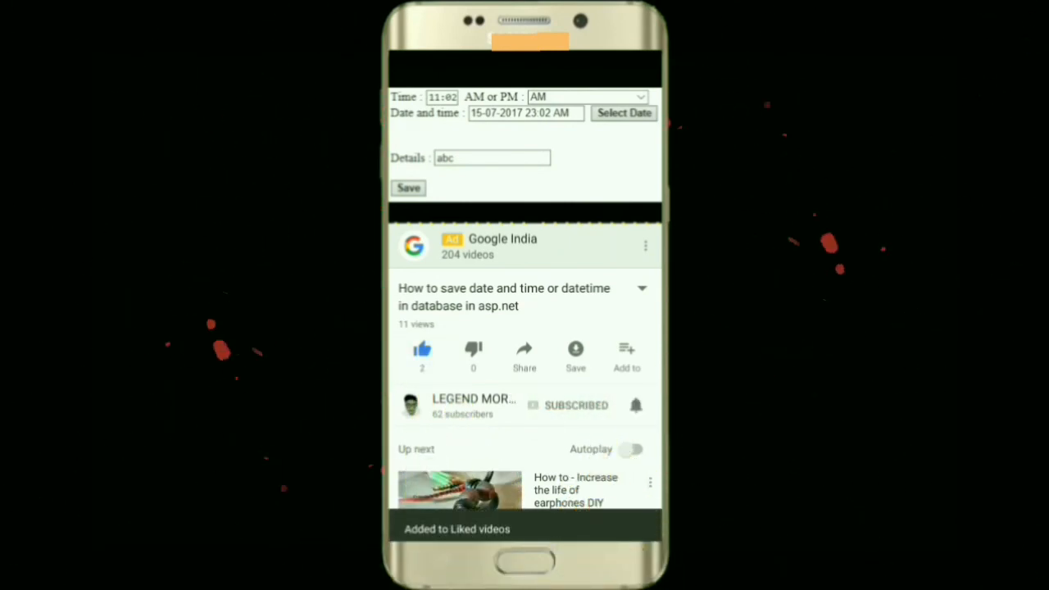